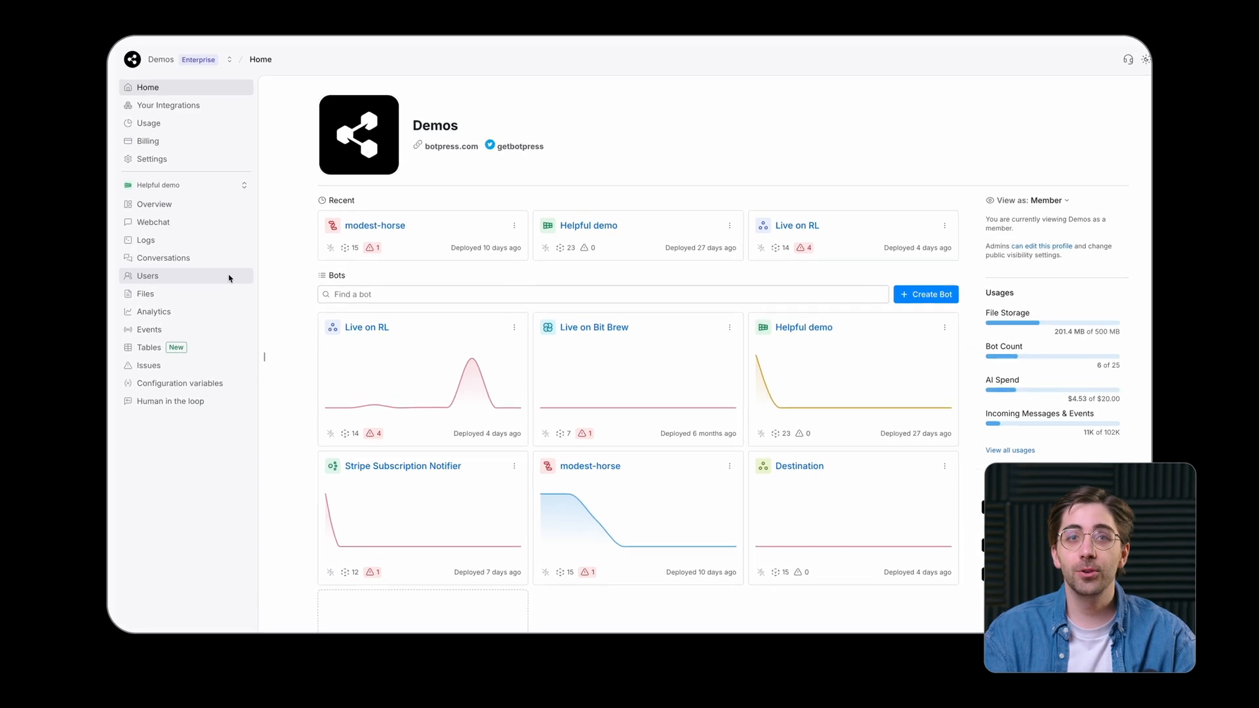
# Open the Users page of the Helpful demo bot from the workspace sidebar.
pyautogui.click(147, 275)
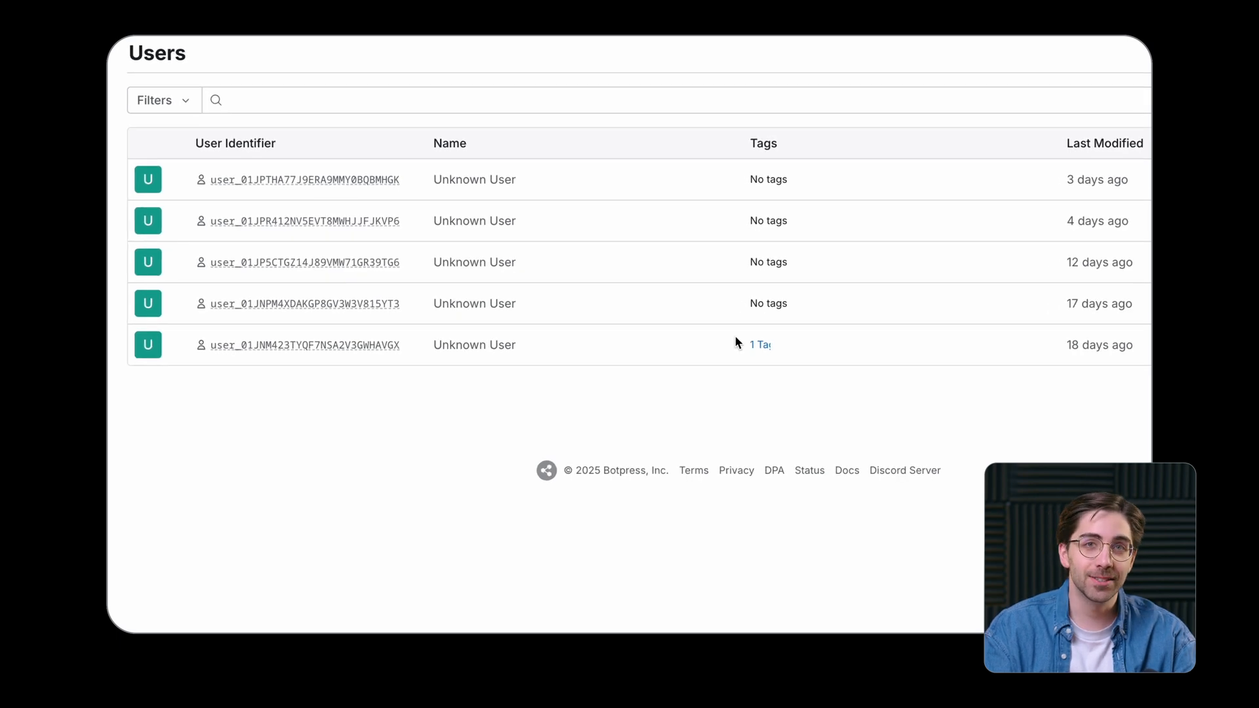
# Filter the user list by the tag tags::colourPick::red.
pyautogui.click(759, 344)
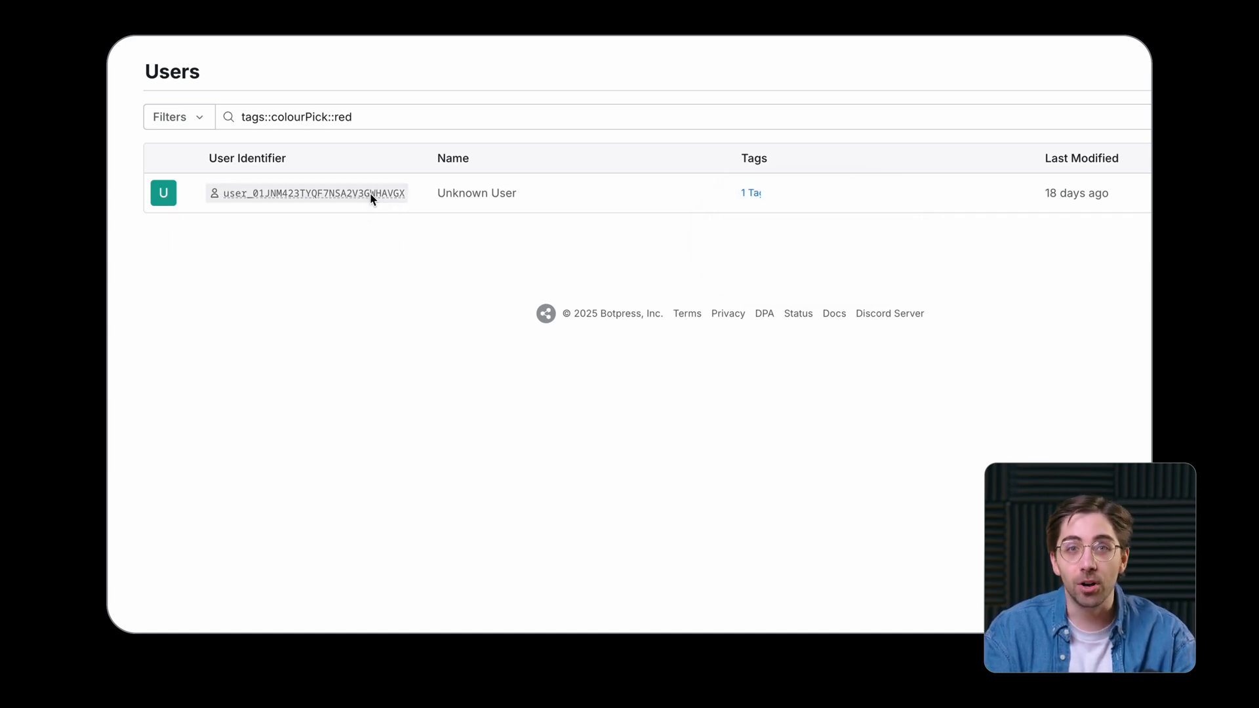
# Follow the red-tagged user to their two conversations, then to the empty Logs page.
pyautogui.click(313, 192)
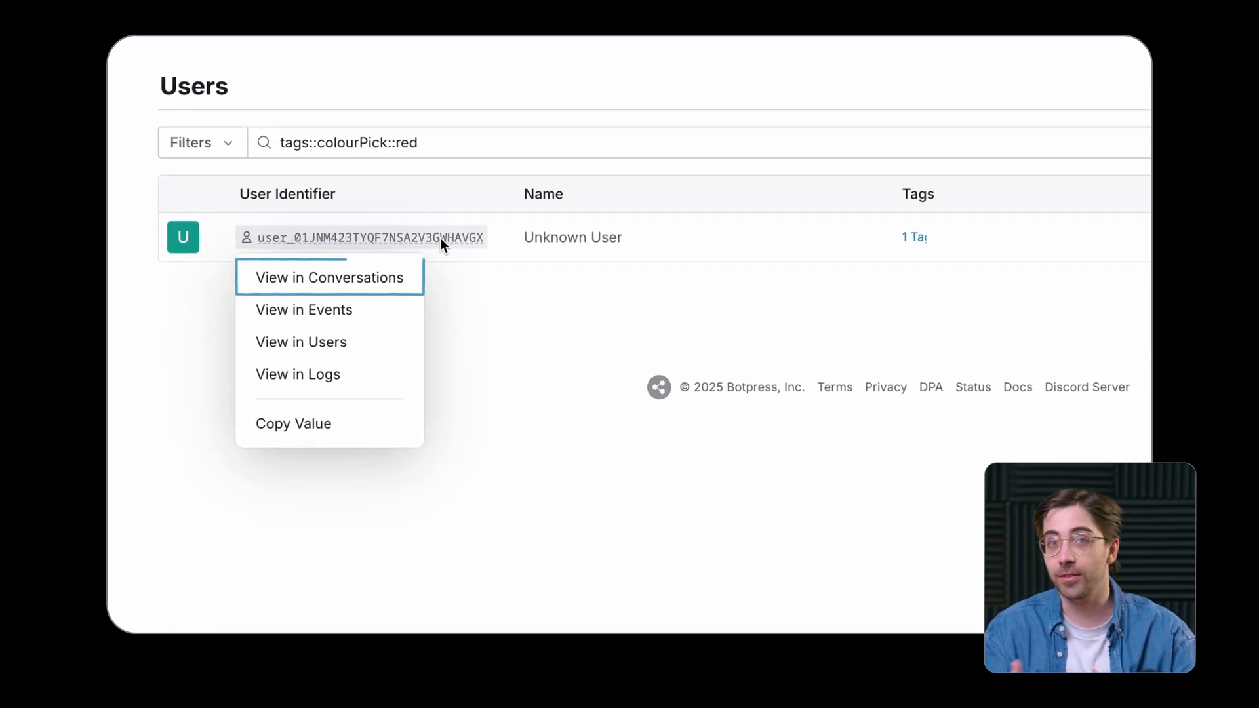
pyautogui.moveTo(304, 310)
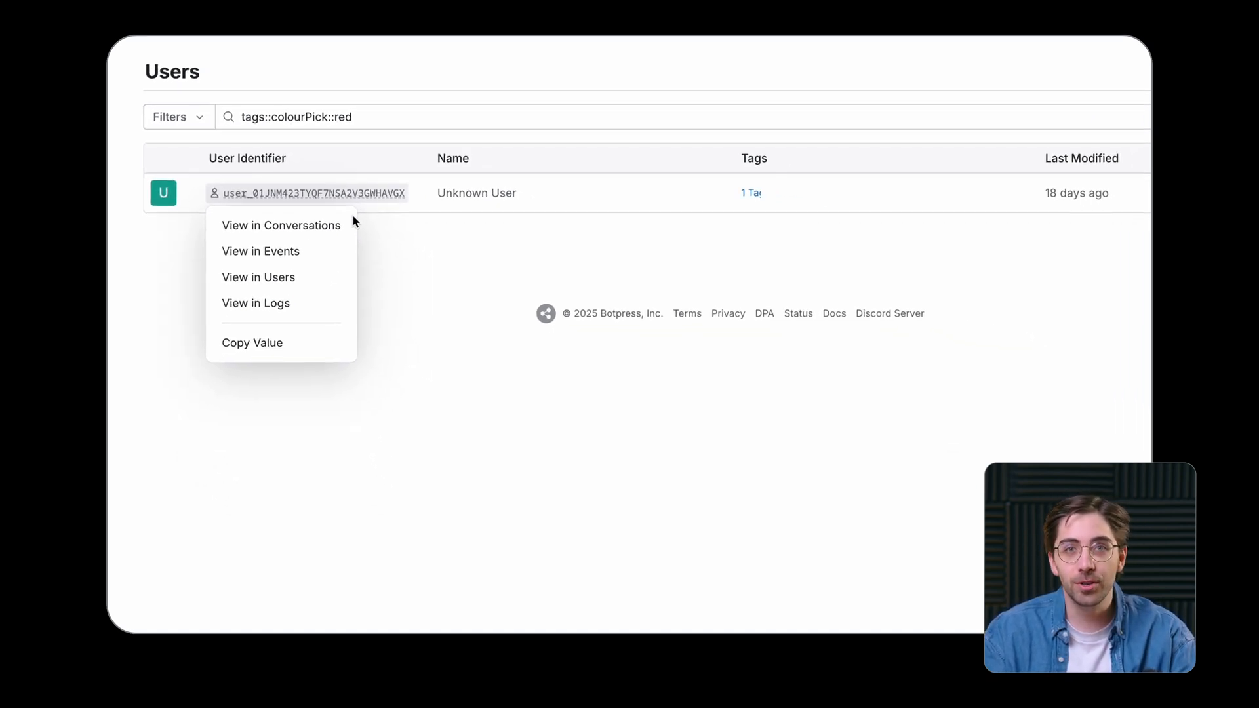
pyautogui.click(281, 226)
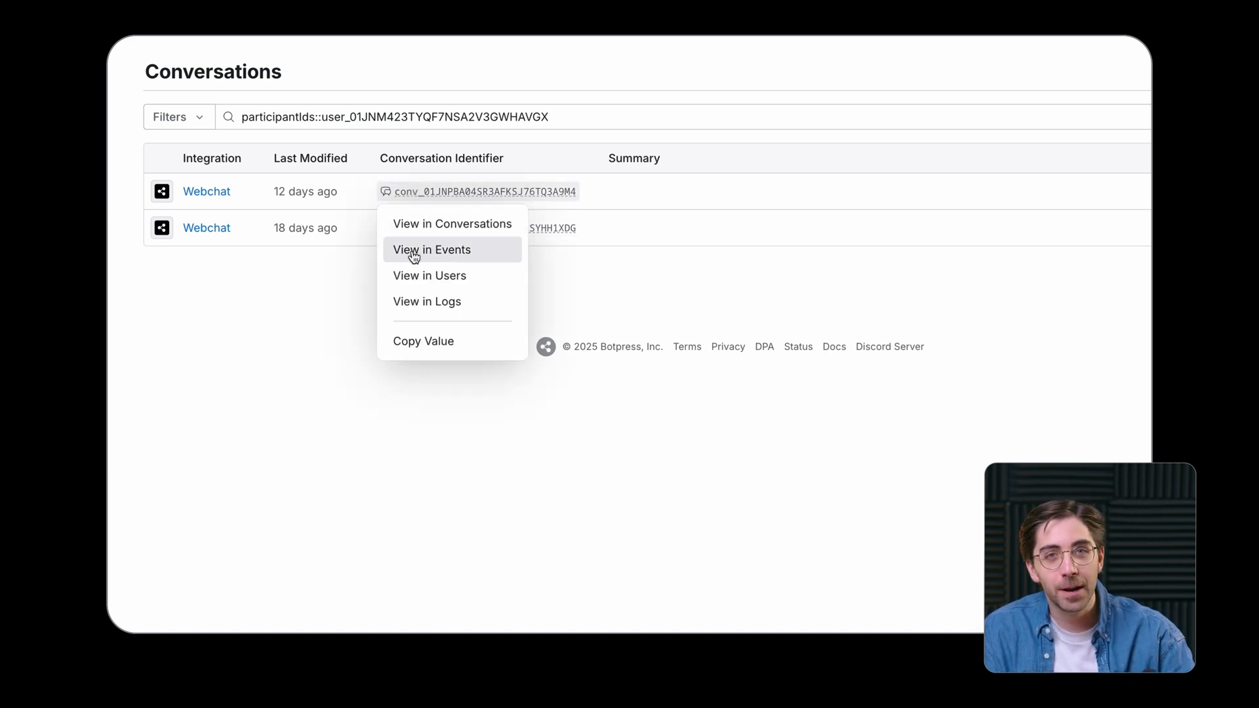
pyautogui.click(426, 301)
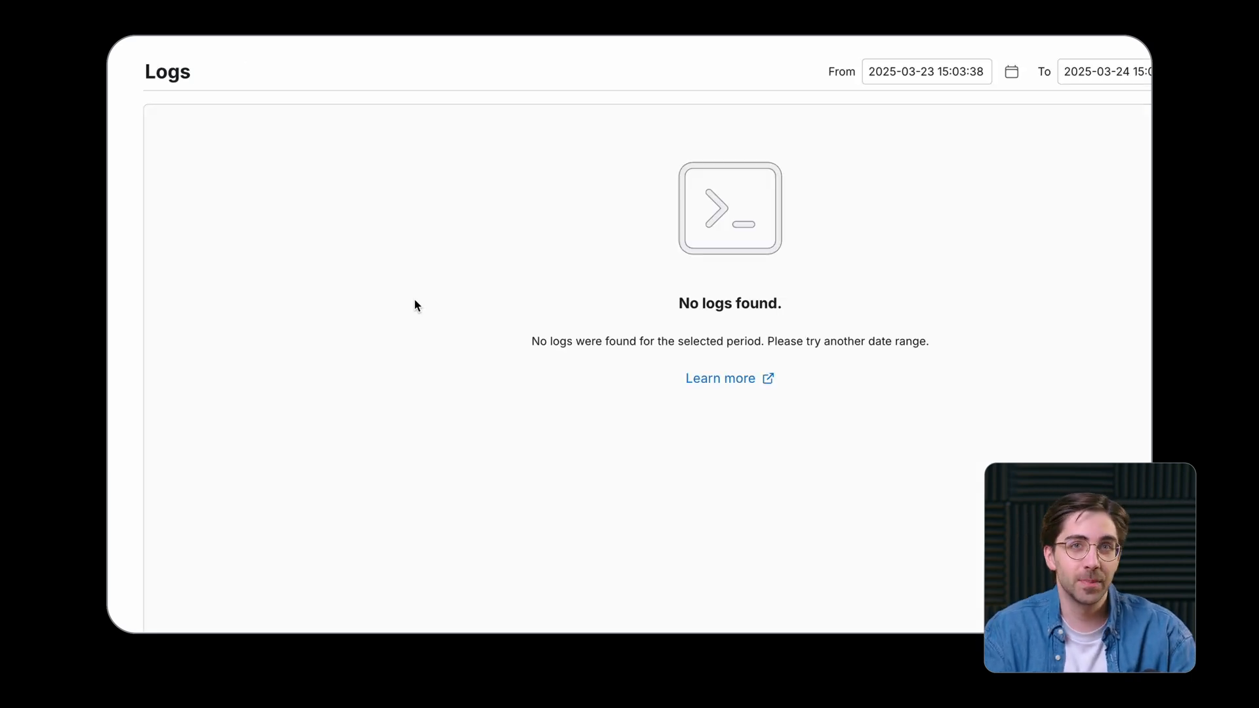